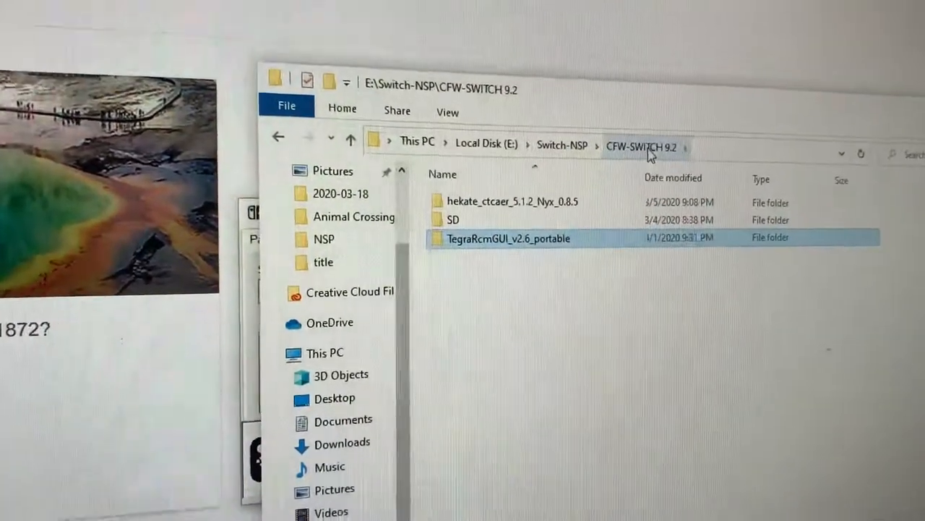
Open the TegraRcmGUI_v2.6_portable folder inside E:\Switch-NSP\CFW-SWITCH 9.2.
double_click(509, 237)
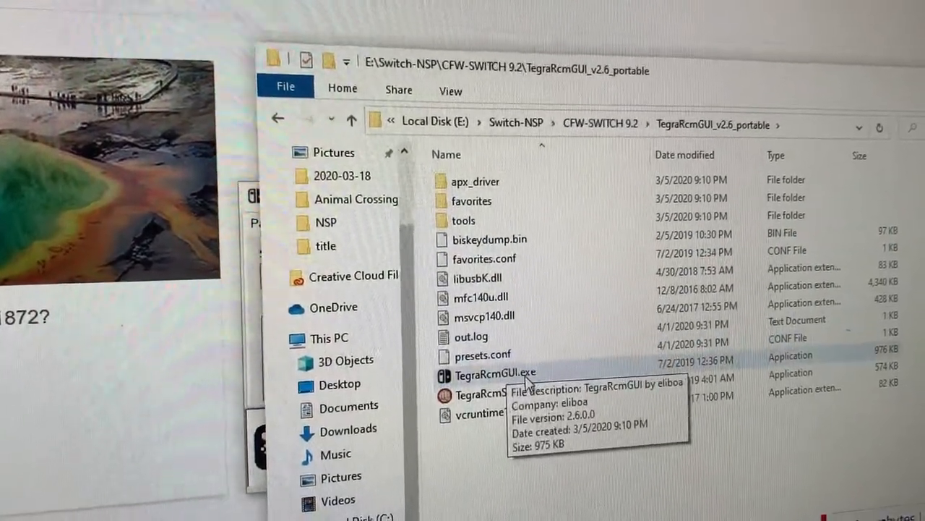
Launch TegraRcmGUI.exe and browse into the hekate_ctcaer_5.1.2_Nyx_0.8.5 folder for the .bin payload.
double_click(495, 373)
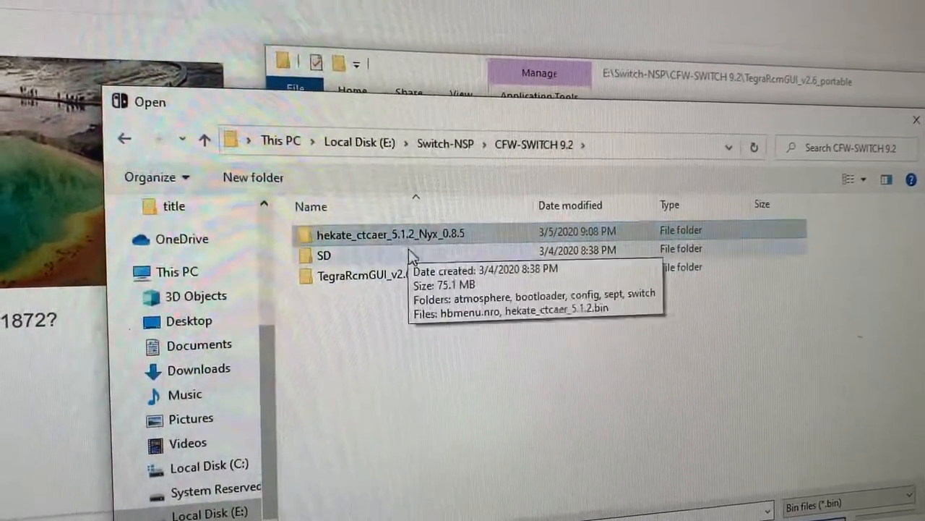
double_click(382, 235)
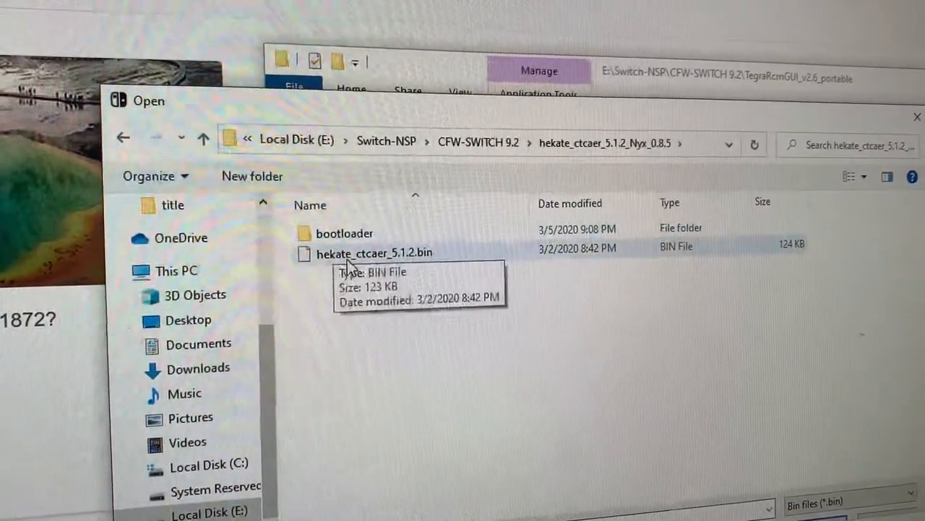